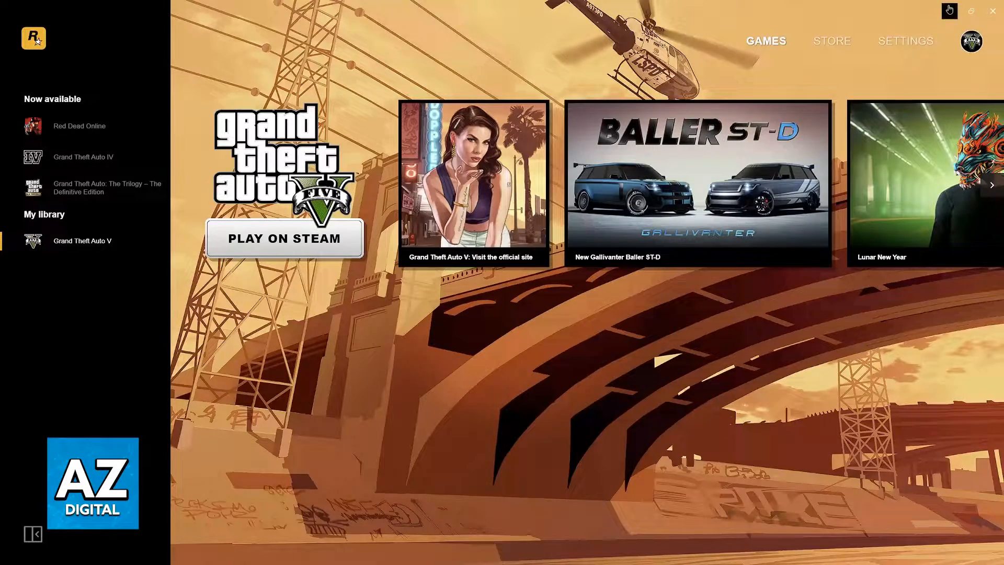
Switch from the Rockstar Games Launcher window to the Steam client showing GTA V
click(285, 239)
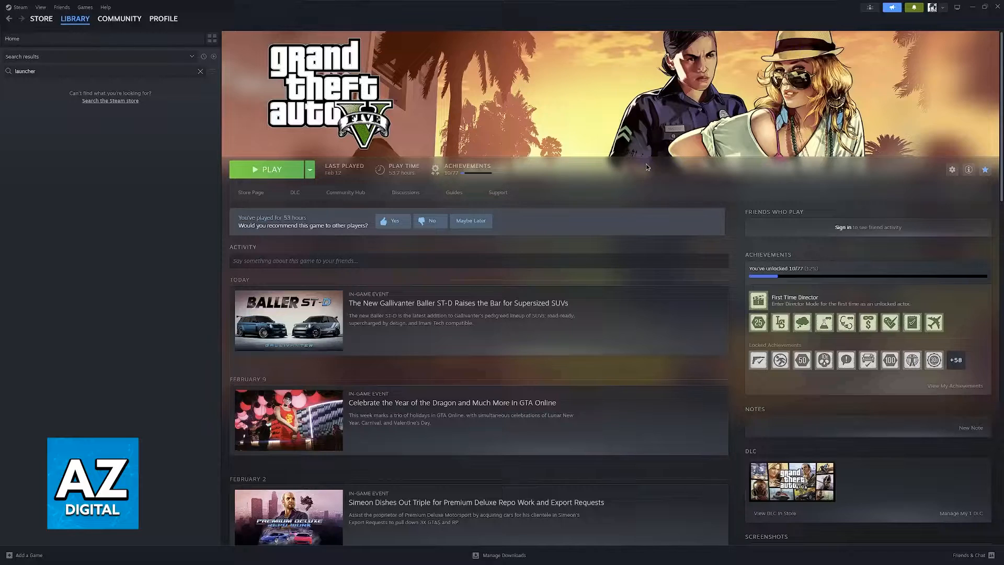
mouse_move(173, 408)
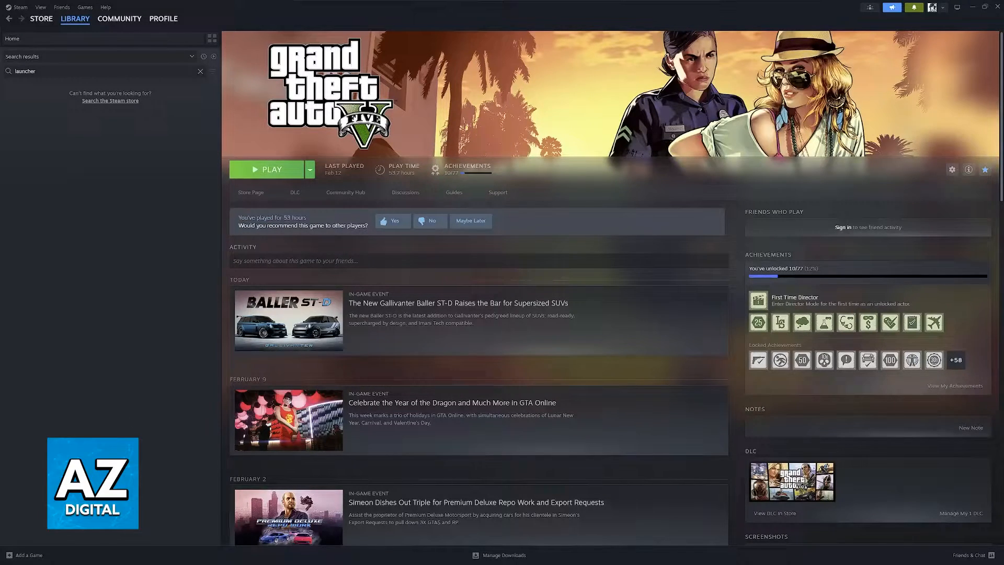
Bring up the Add a Game menu from the bottom-left of the Steam library
click(27, 554)
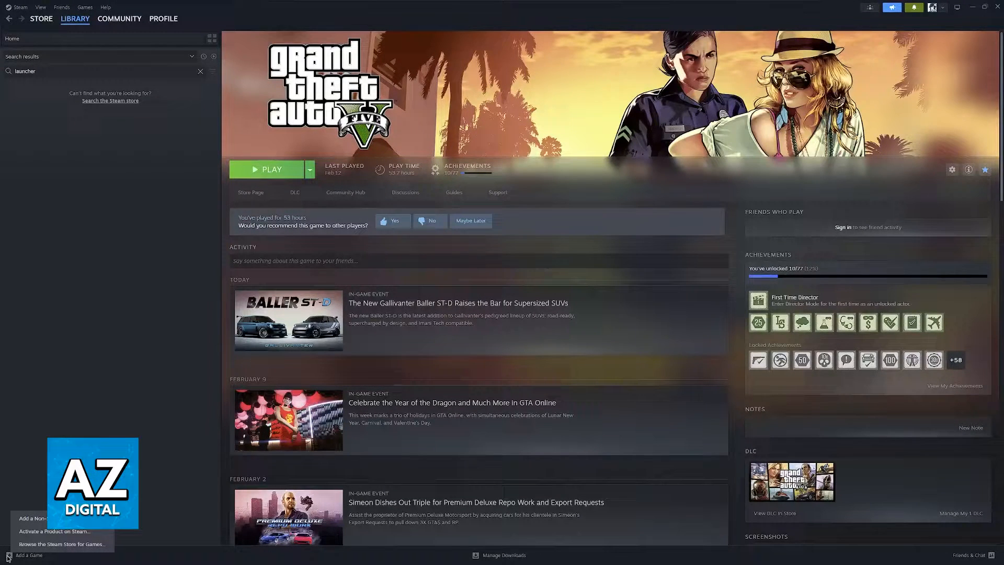
mouse_move(54, 531)
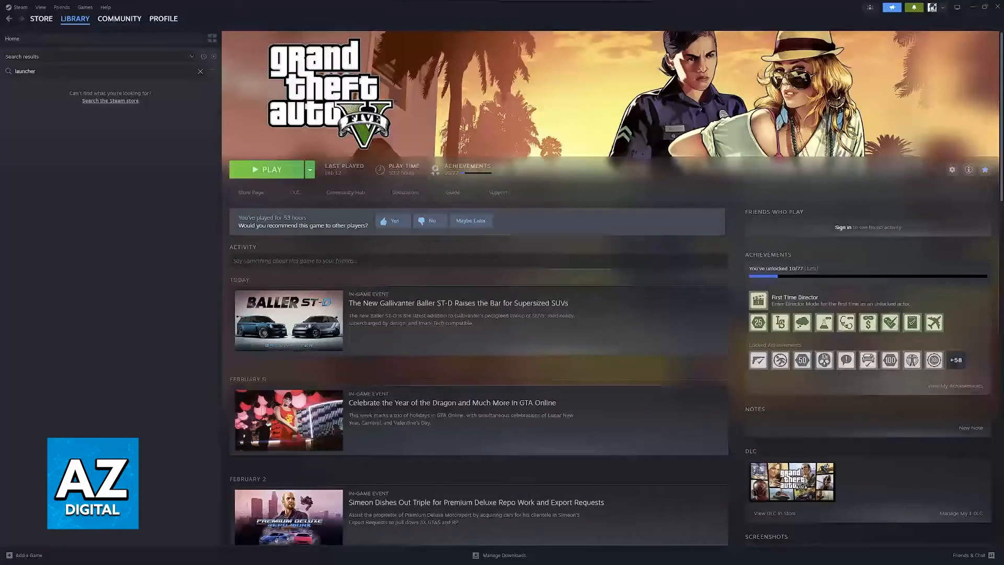
Start adding a non-Steam game, filter the program list by 'launc', then clear the search
click(27, 554)
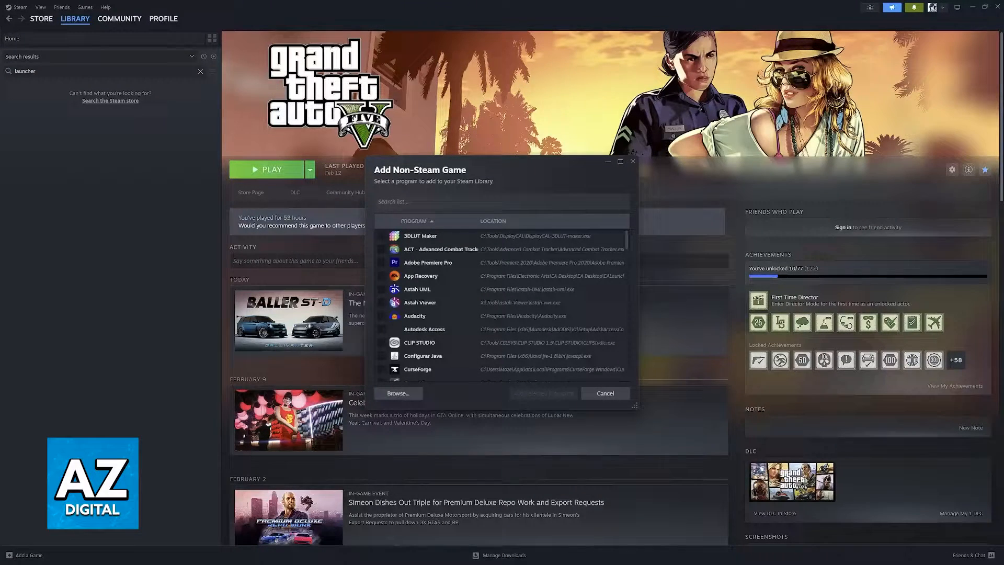
text(launcher)
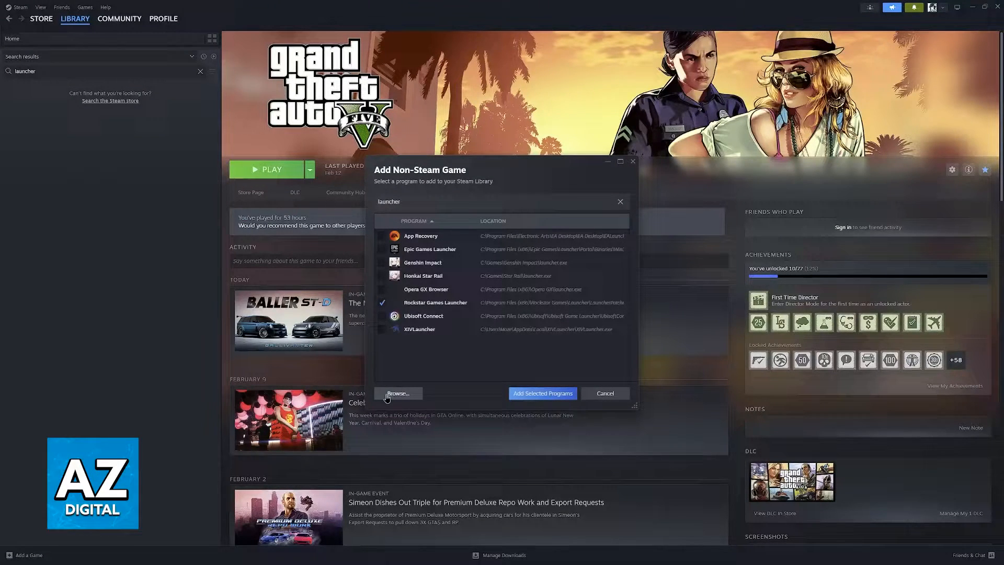
click(618, 201)
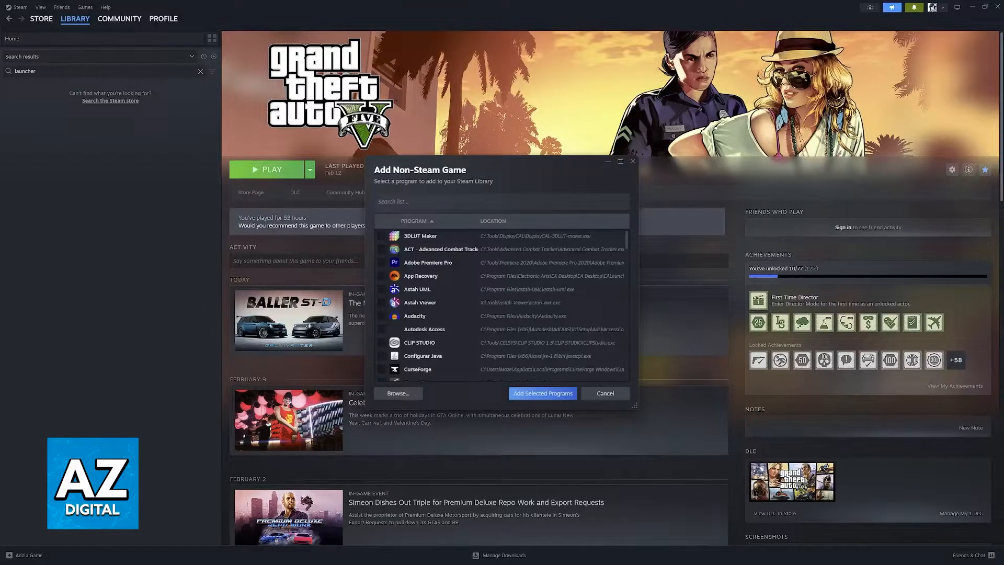
Browse to C:\Program Files\Rockstar Games\Launcher and choose Launcher.exe as the program to add
click(398, 393)
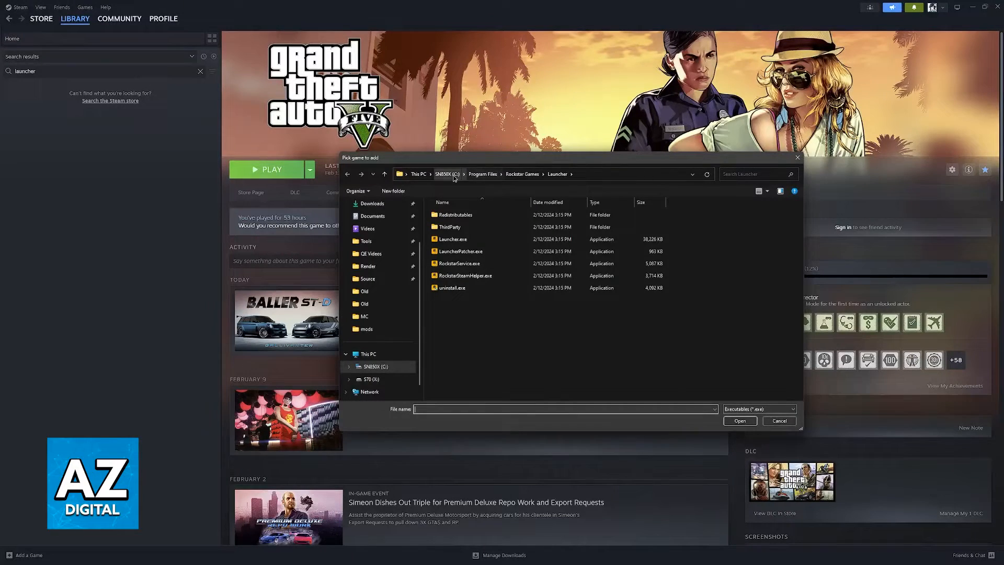
mouse_move(480, 185)
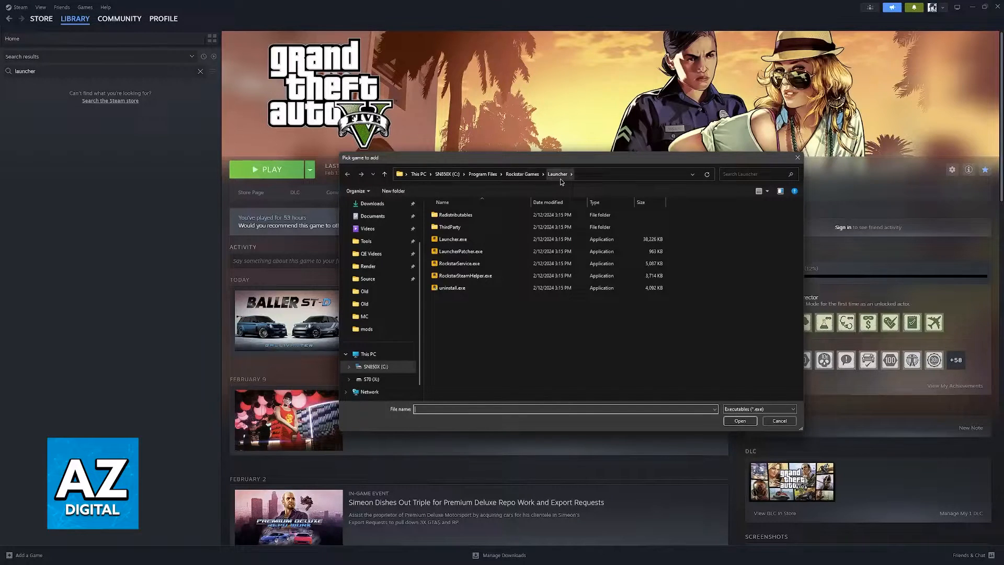
mouse_move(539, 297)
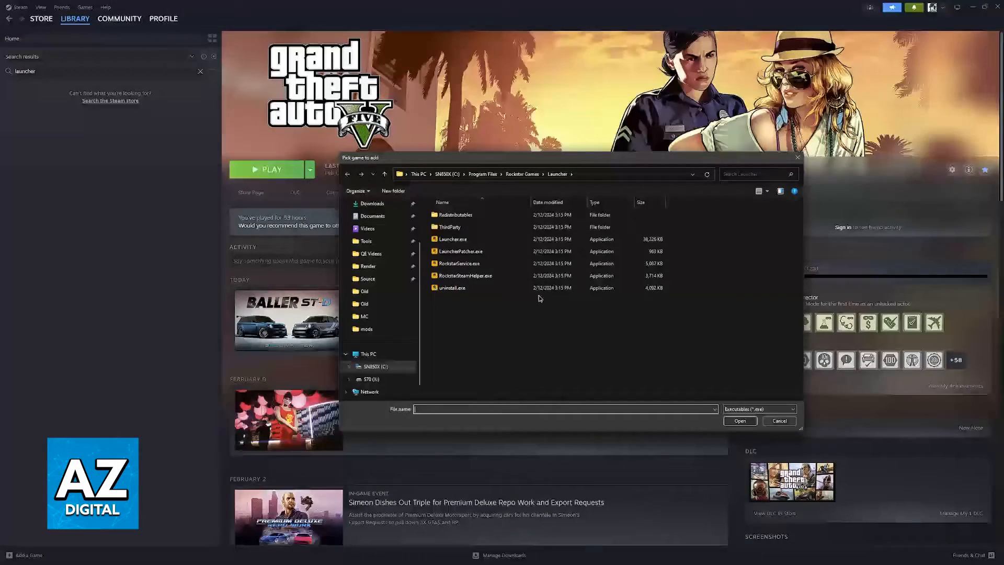
click(463, 275)
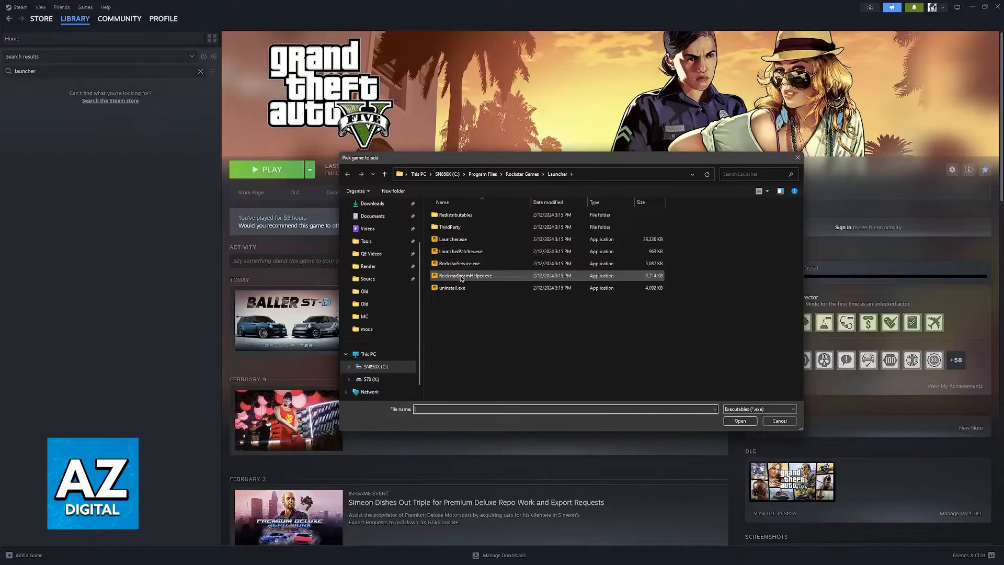
mouse_move(463, 275)
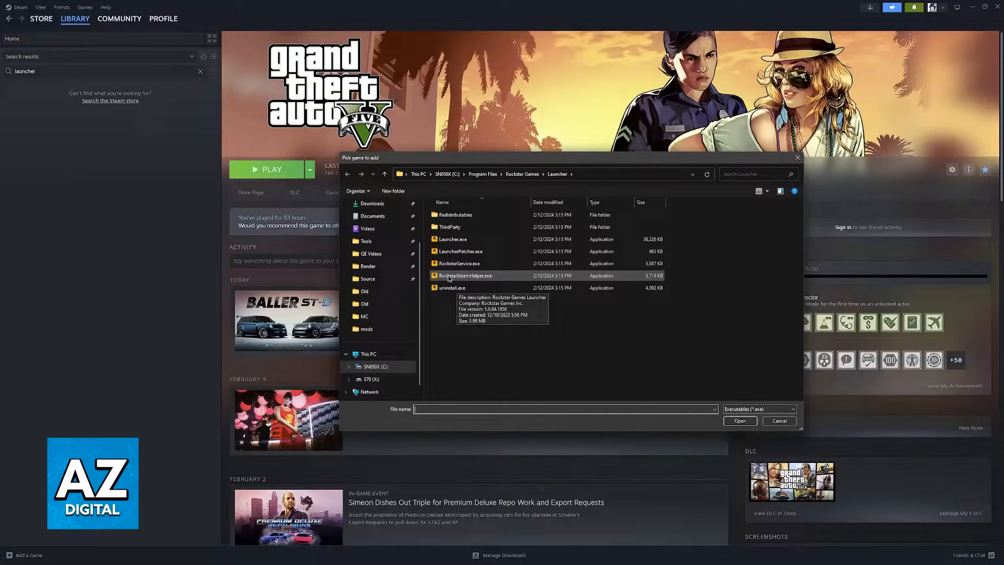
click(453, 238)
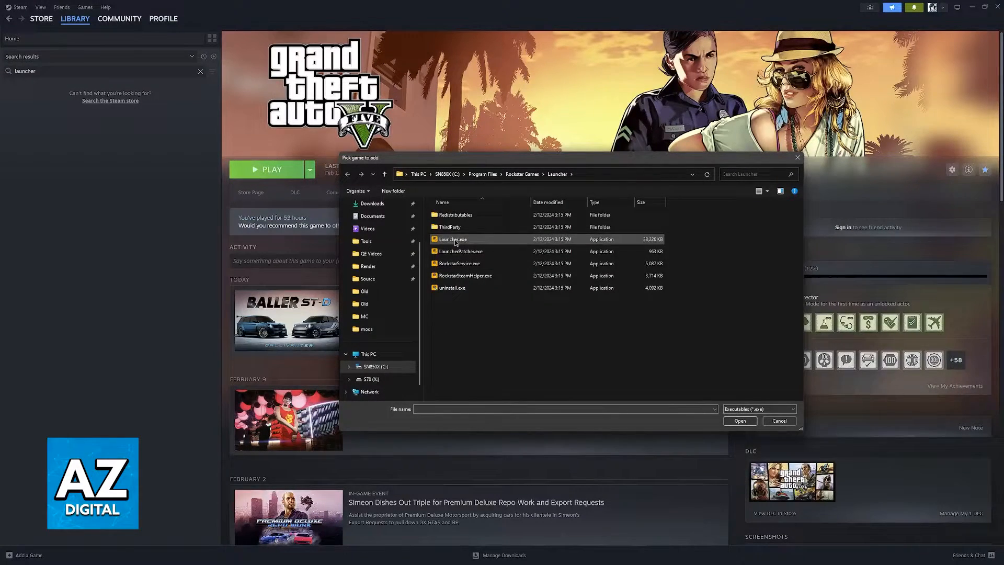
click(452, 238)
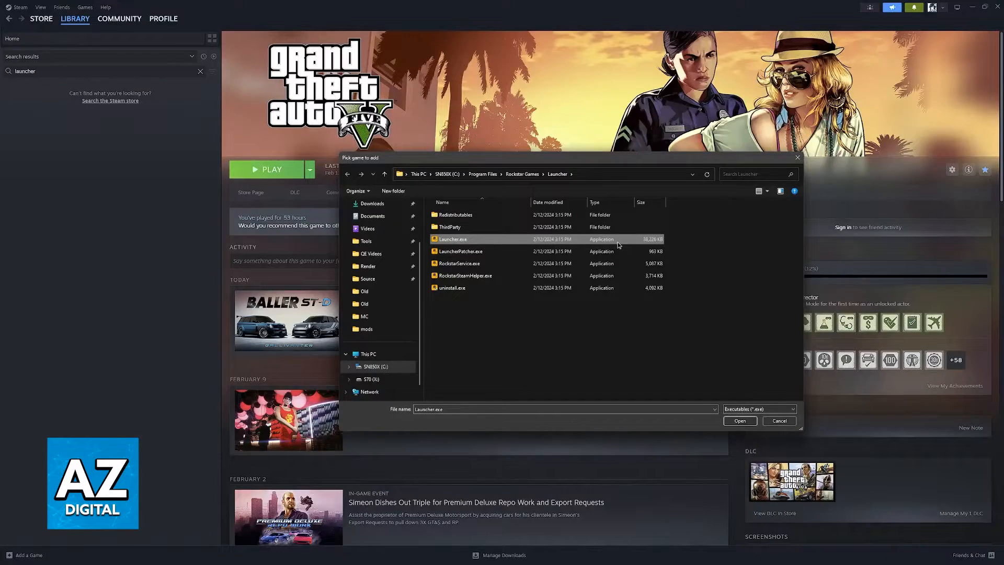
mouse_move(452, 245)
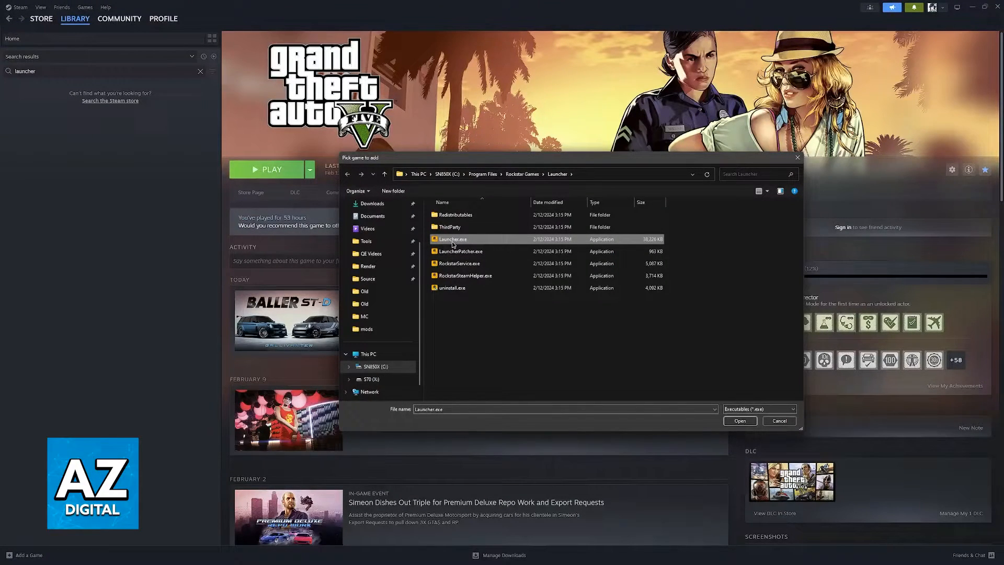
click(739, 420)
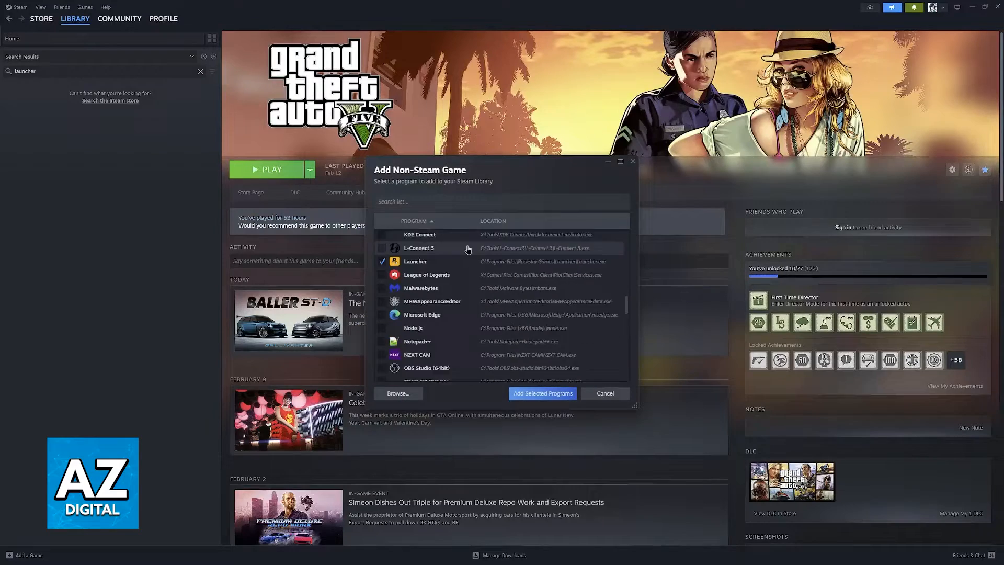
Filter the list by 'rockstar' and add the ticked Launcher and Rockstar Games Launcher entries
text(rockstar)
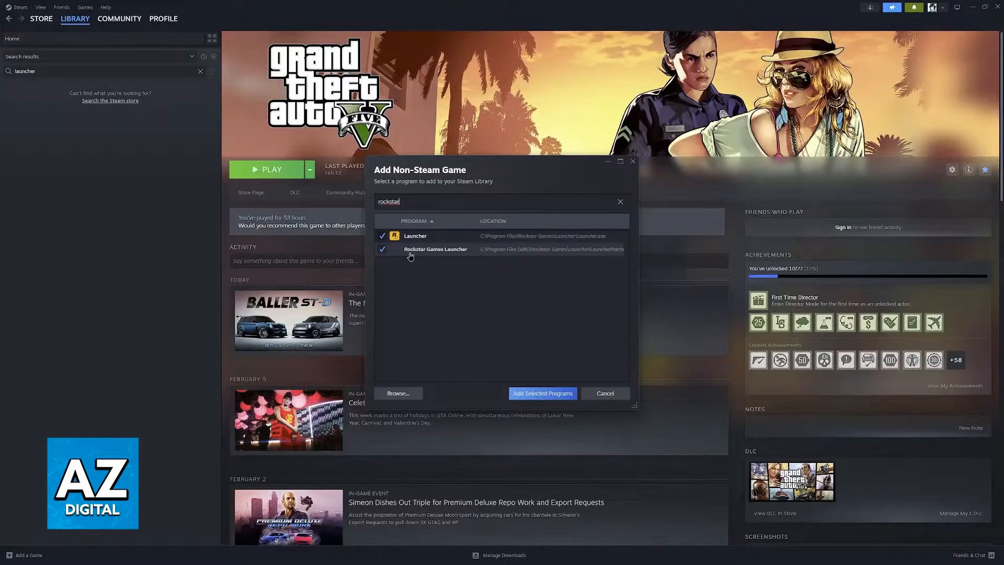
mouse_move(477, 257)
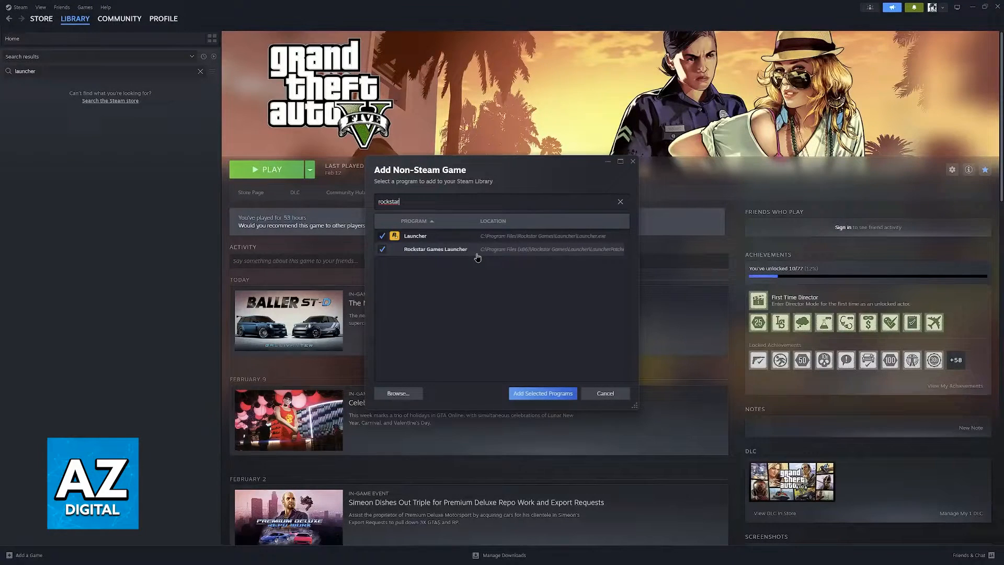
mouse_move(420, 252)
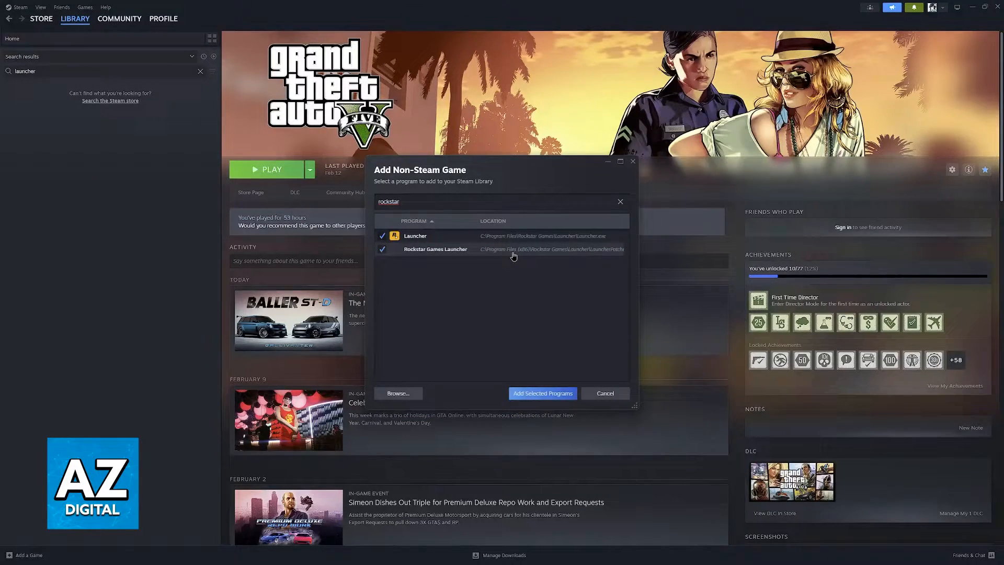
mouse_move(477, 250)
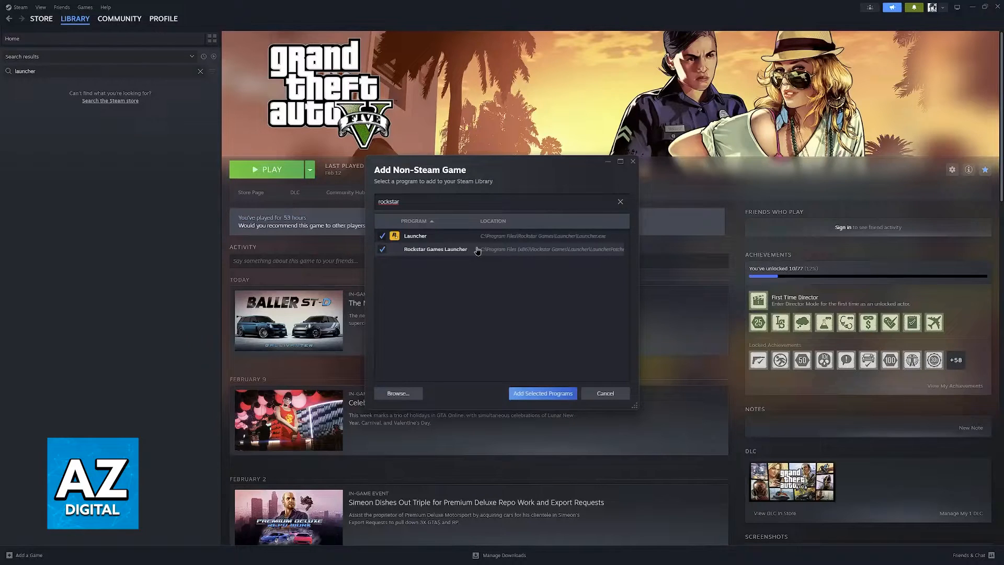
mouse_move(446, 241)
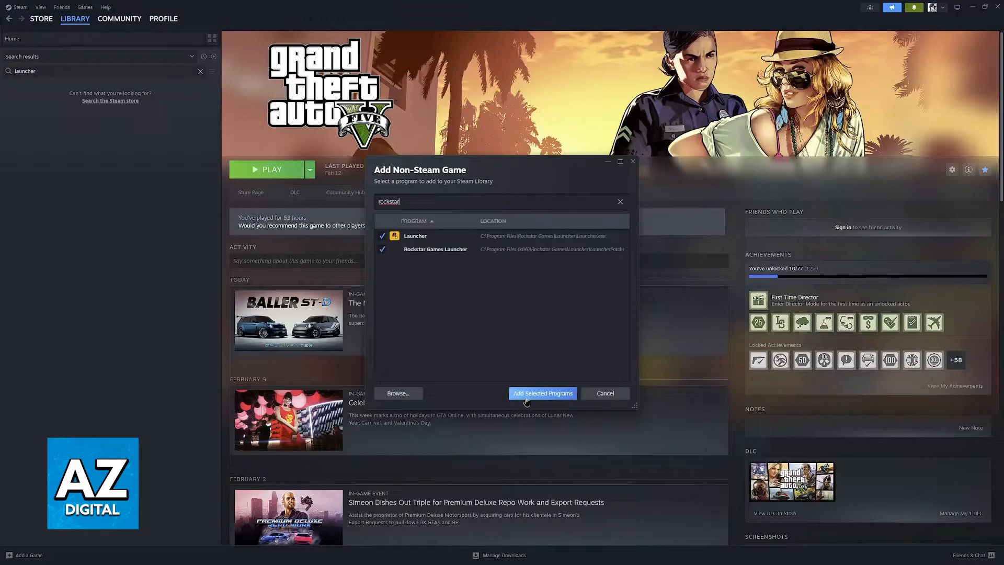
click(541, 392)
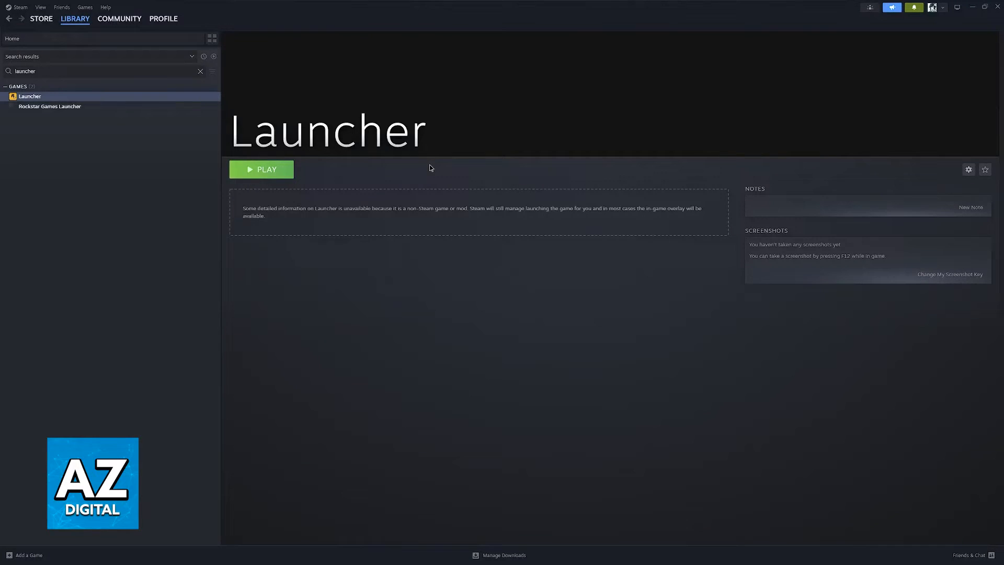
mouse_move(629, 493)
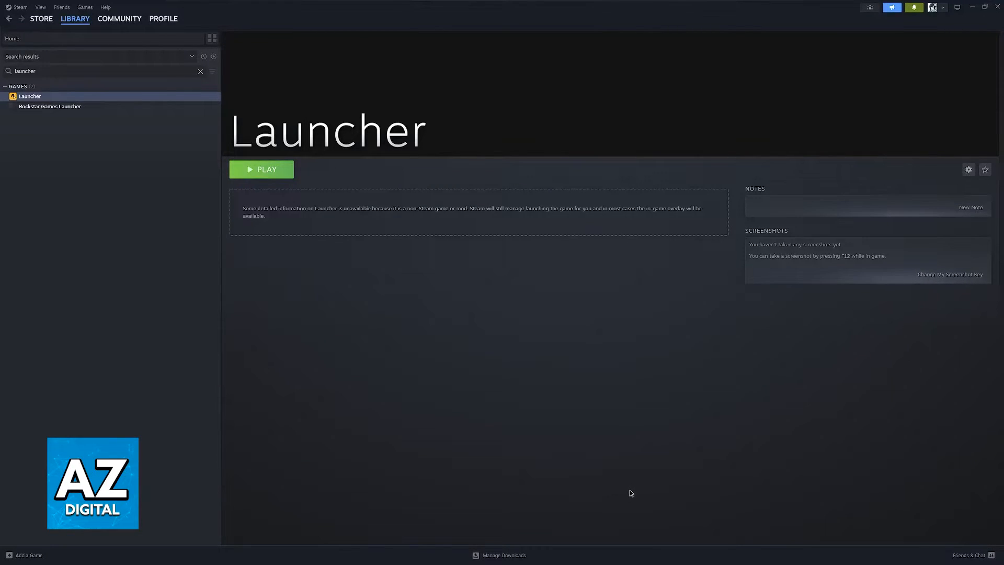
View the newly added Launcher entry's page in the Steam library
click(261, 169)
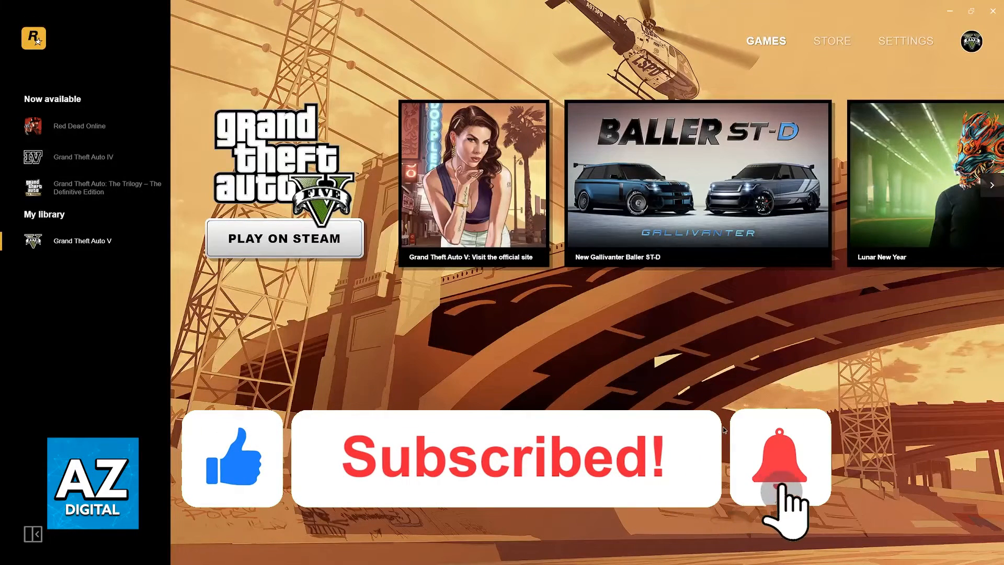
click(779, 457)
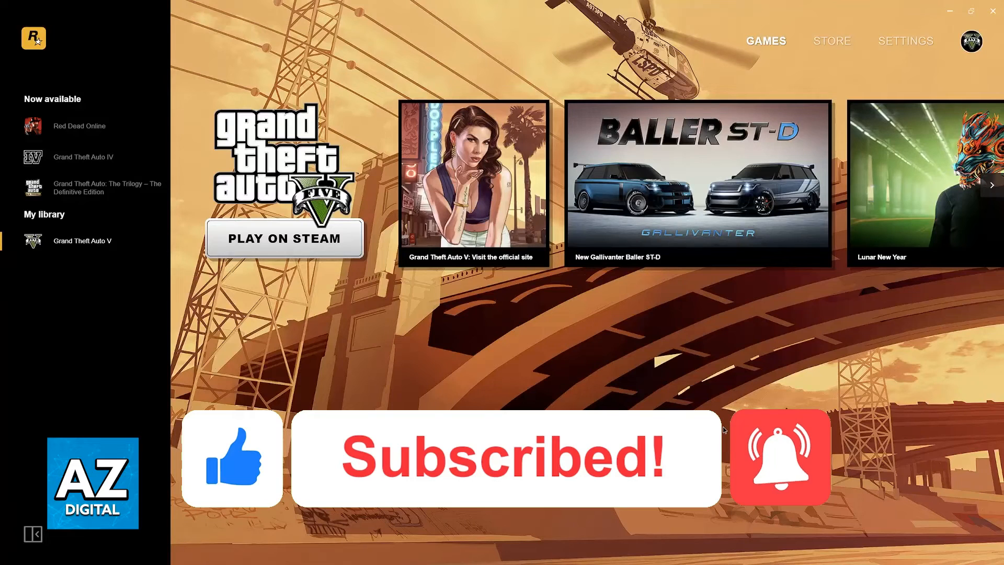